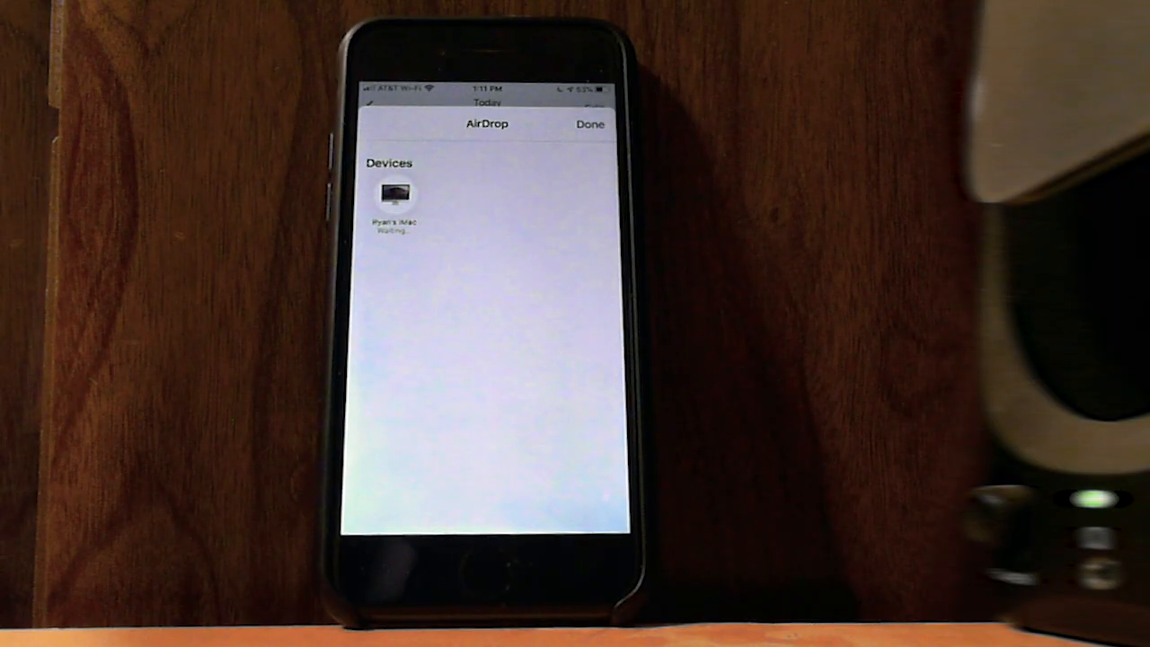
Choose the nearby Mac in the AirDrop share sheet, leaving it shown as Waiting
click(395, 194)
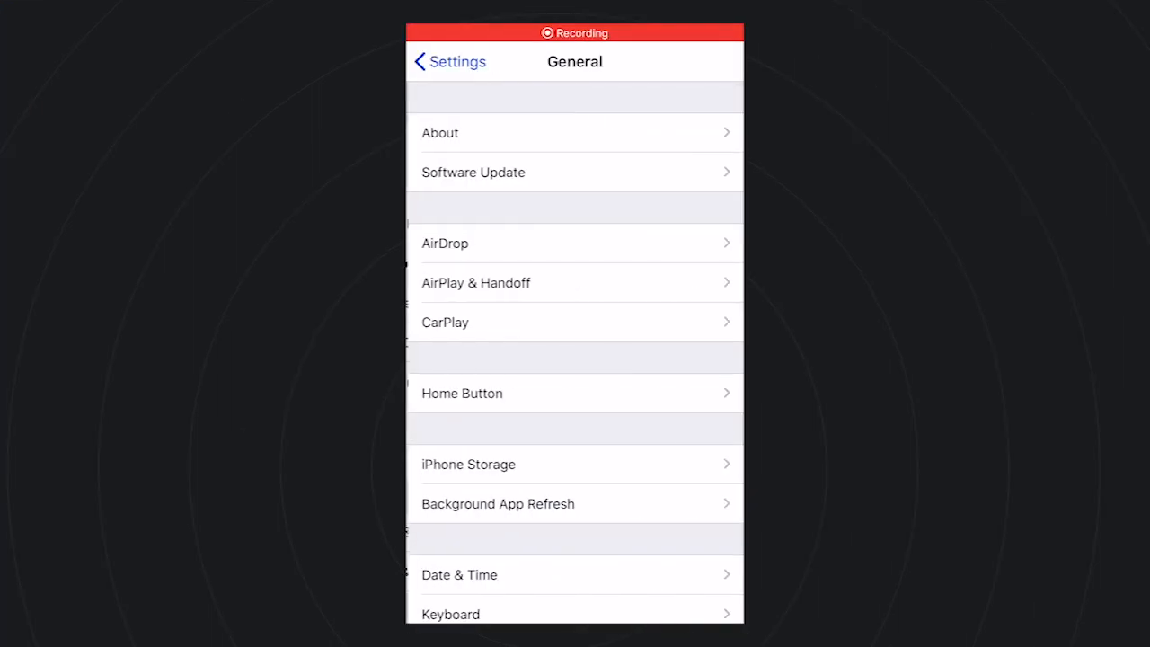
Show the General settings page with About, Software Update and AirDrop options
click(575, 172)
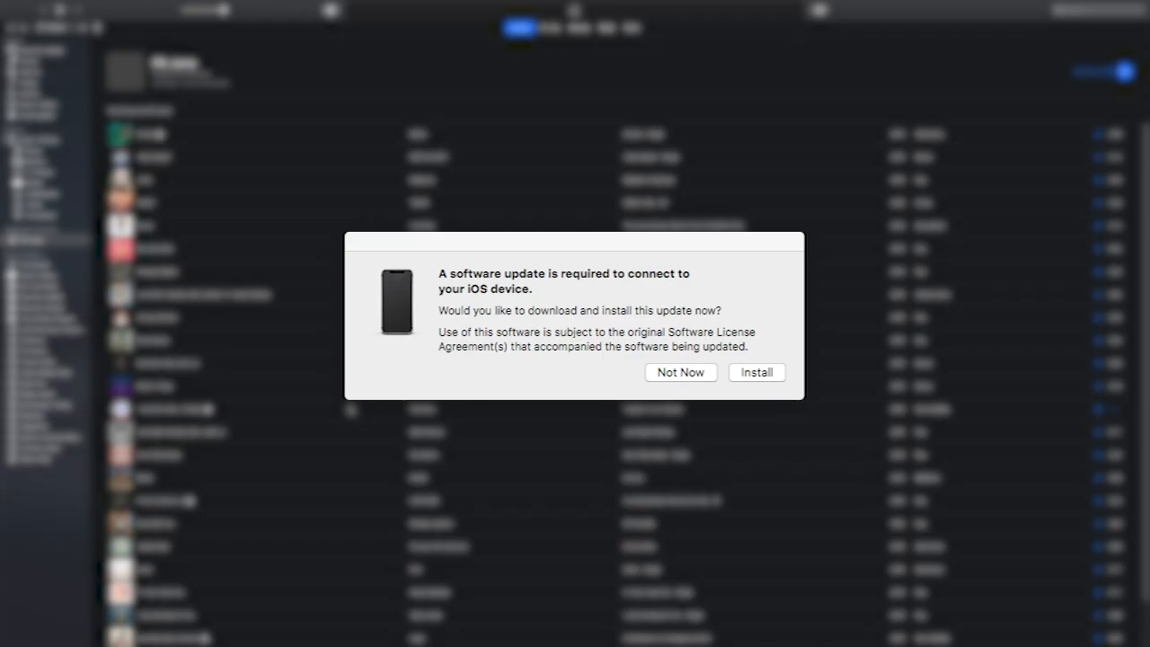
Accept the required iOS device software update and show the connected iPhone's Summary page
click(679, 372)
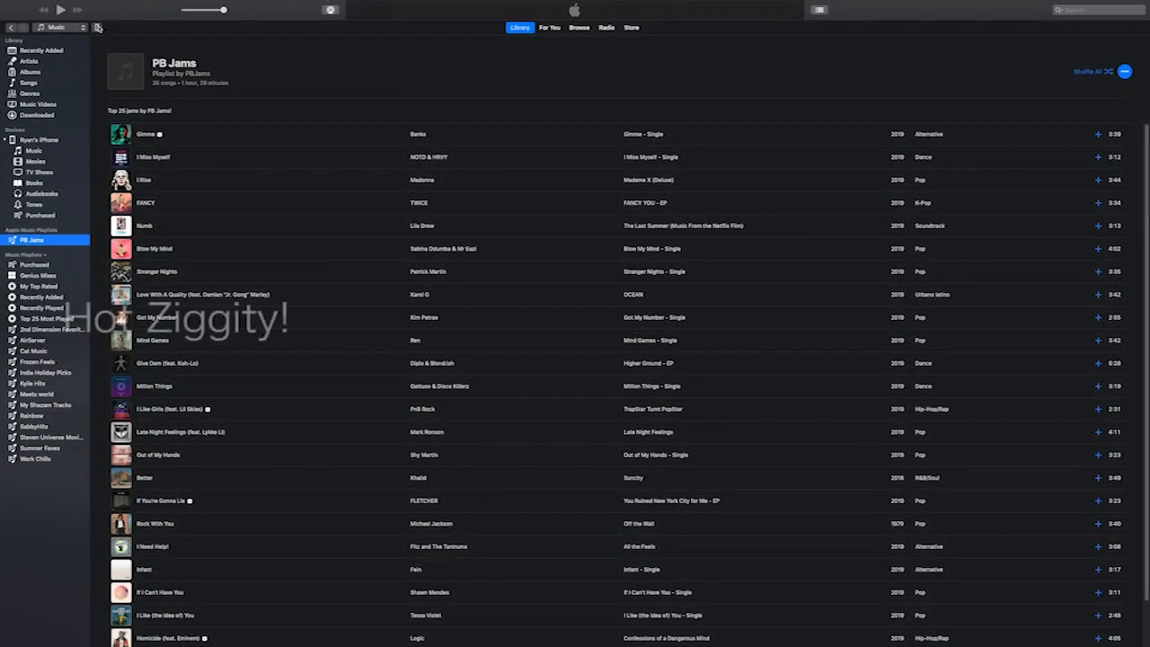
click(38, 140)
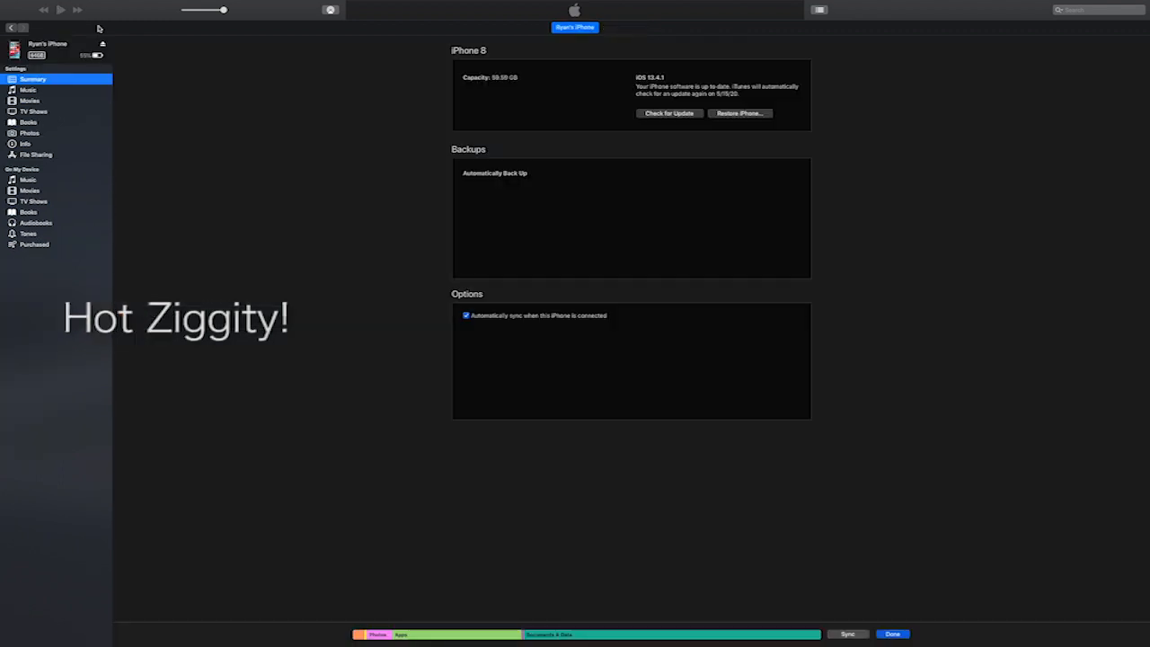